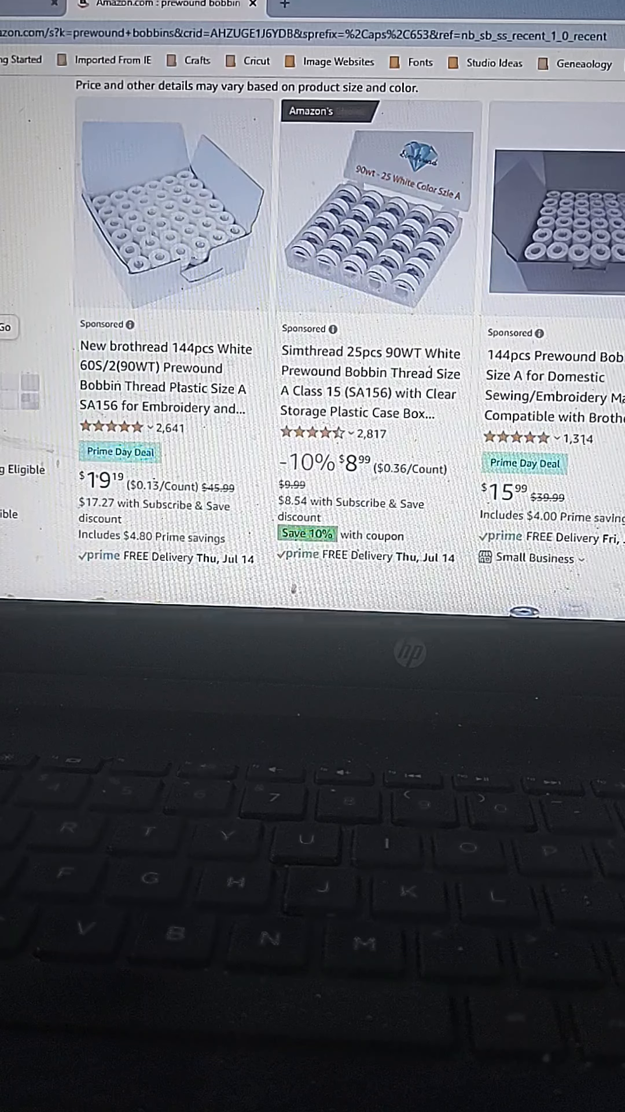
pyautogui.moveTo(178, 364)
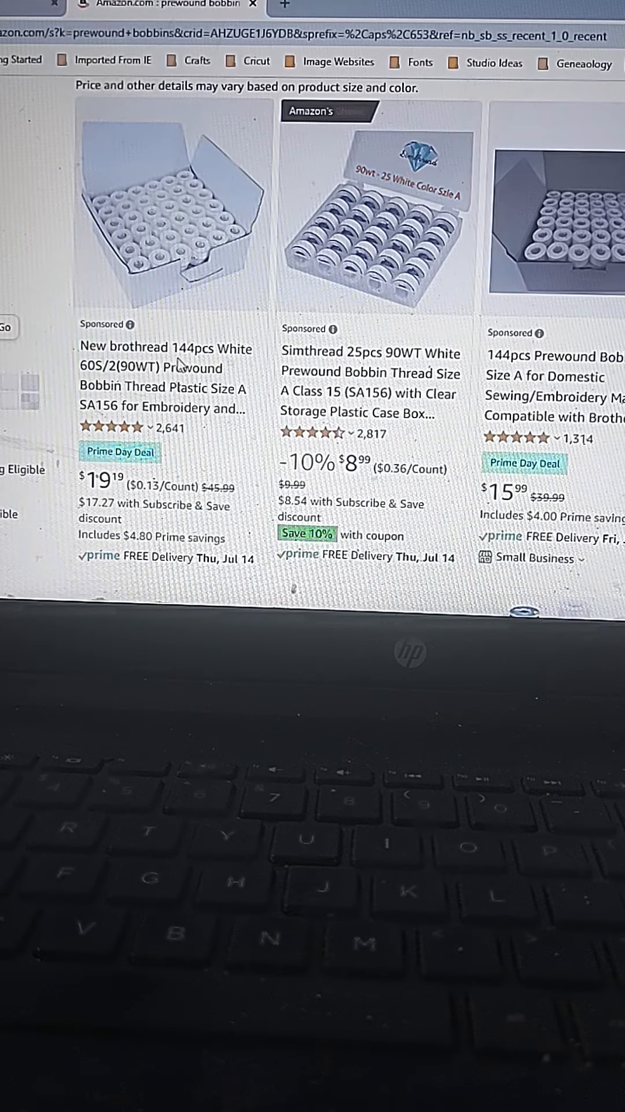
# - Open the New brothread 144pcs white prewound bobbin deal and review its price and size options
pyautogui.click(166, 355)
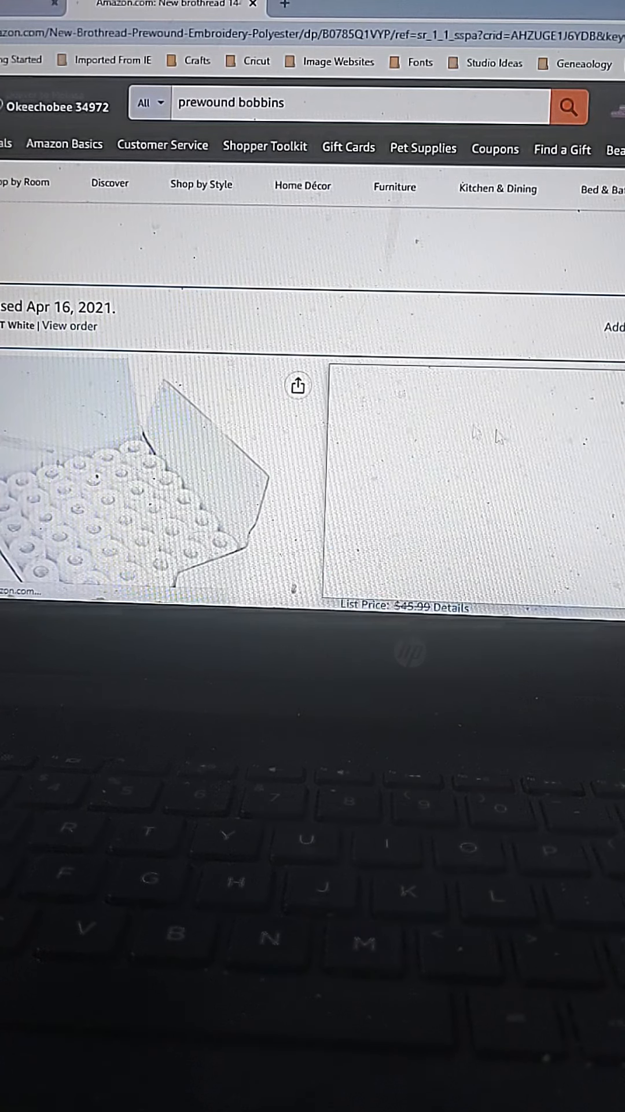
pyautogui.scroll(3)
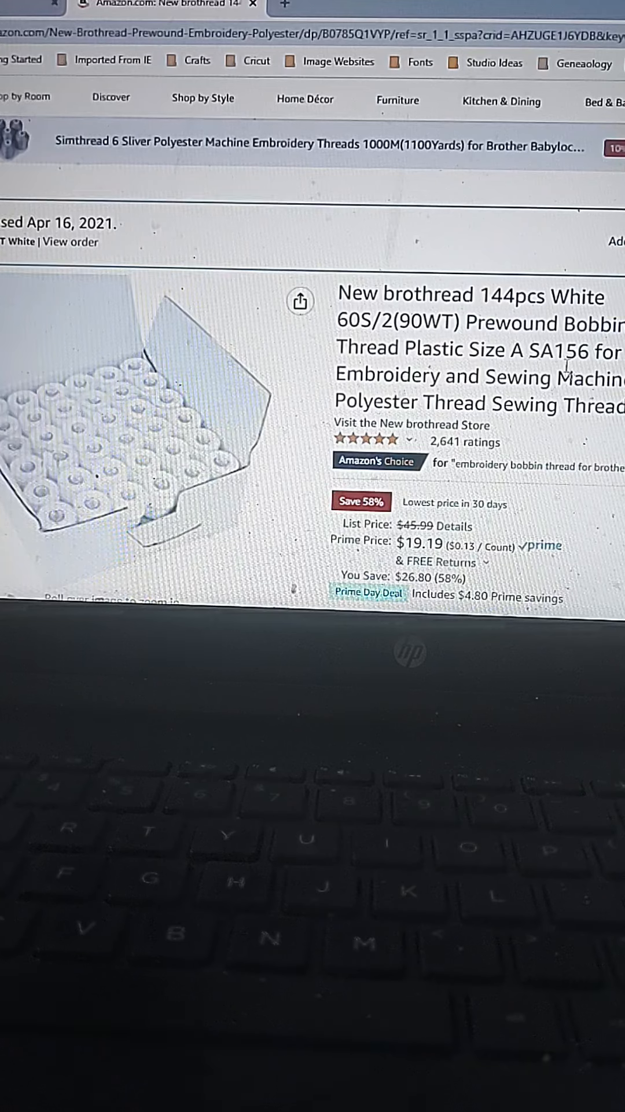
pyautogui.scroll(-3)
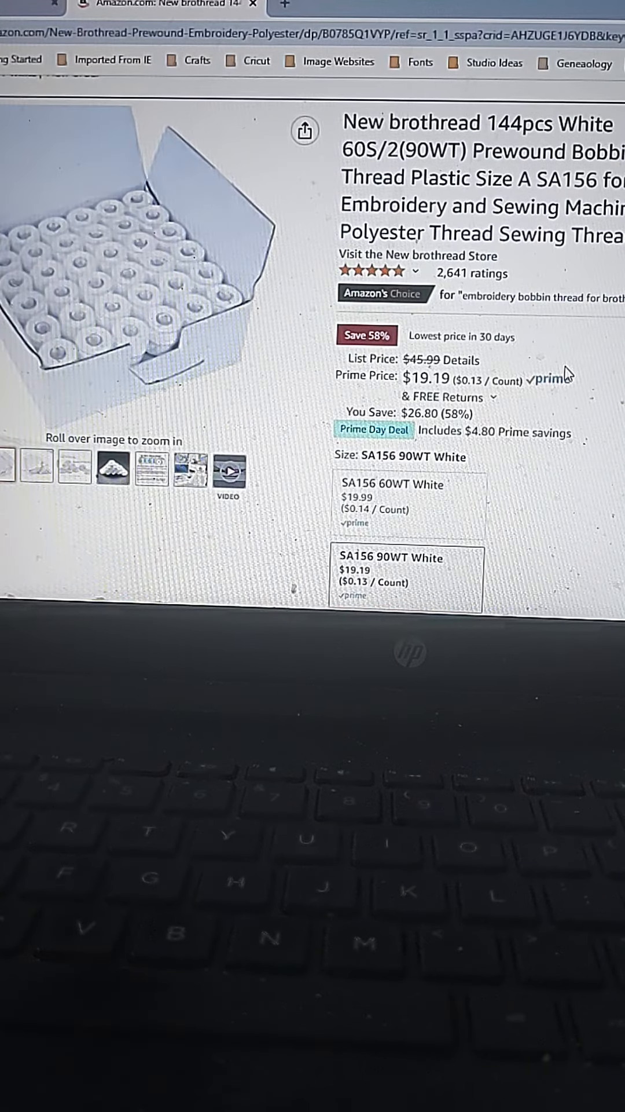
pyautogui.scroll(-3)
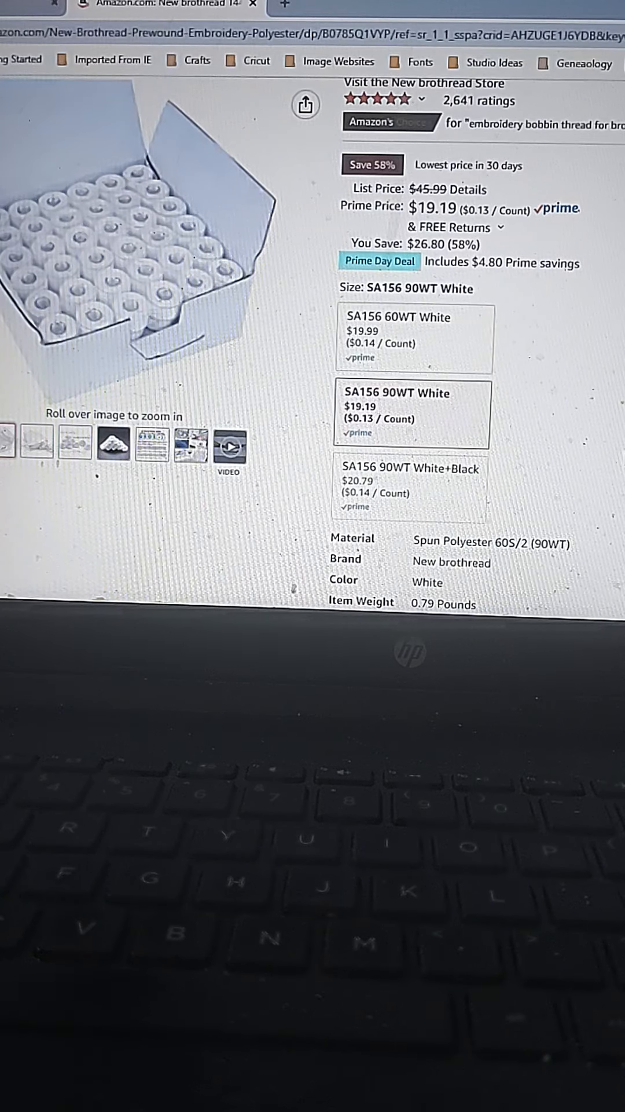
pyautogui.scroll(3)
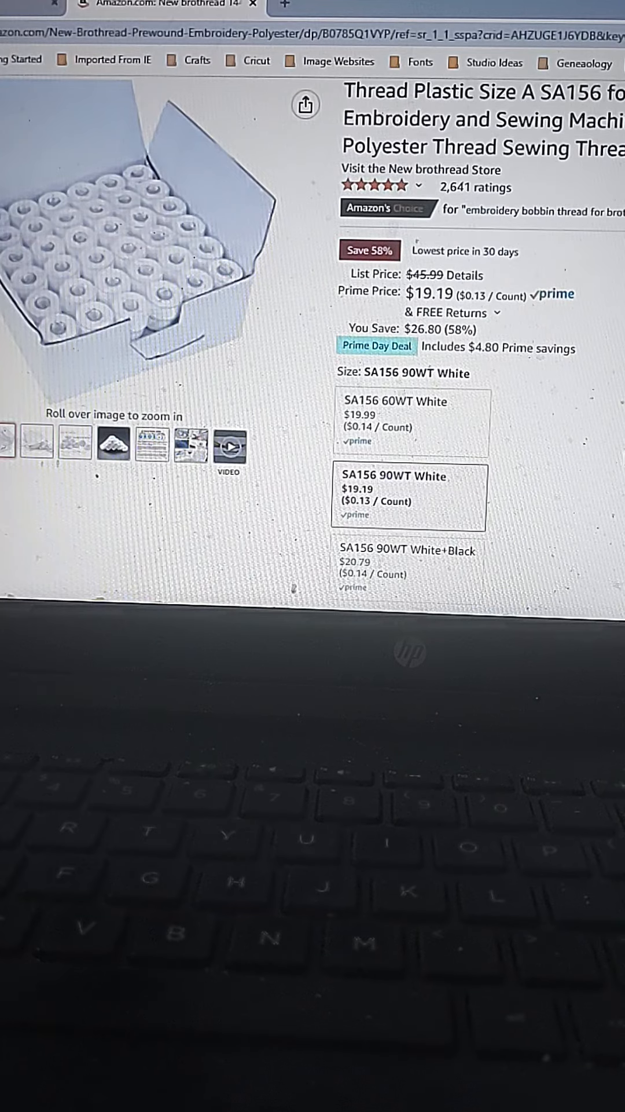
pyautogui.scroll(3)
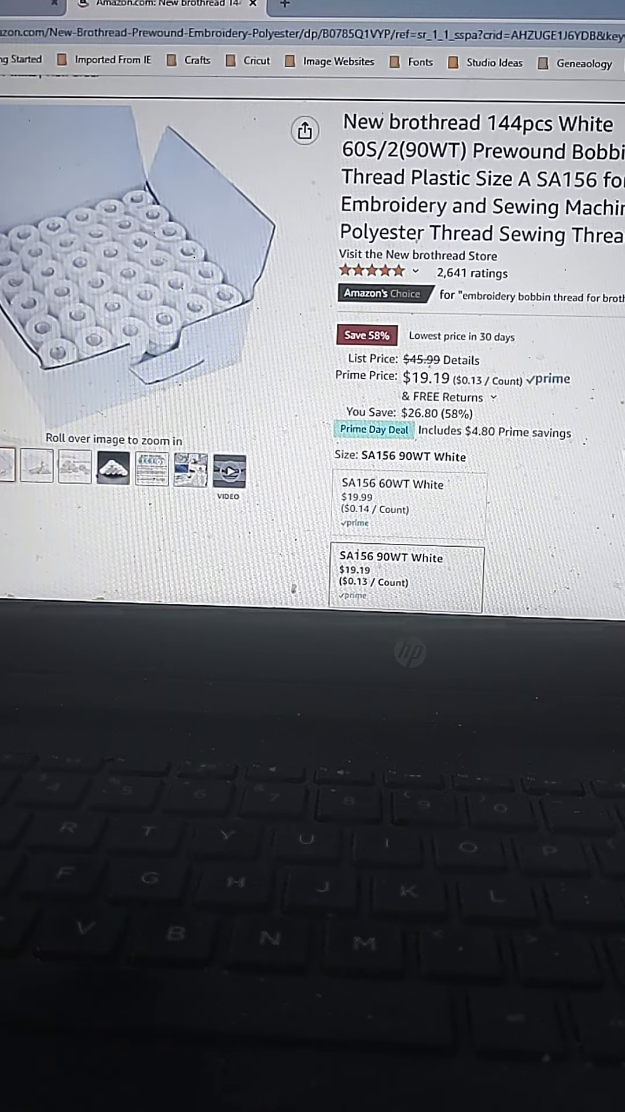
pyautogui.scroll(3)
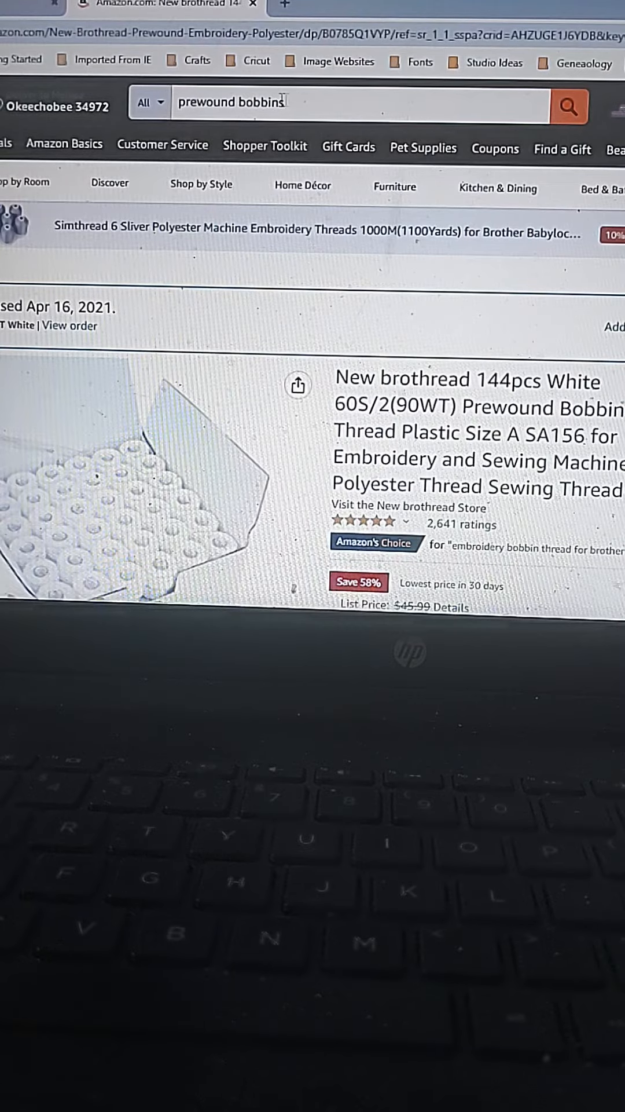
# - Search 'stabilizer' and open the Purchased April 2021 DF DUALFERV 12 in x 50 yard tear-away stabilizer
pyautogui.click(355, 102)
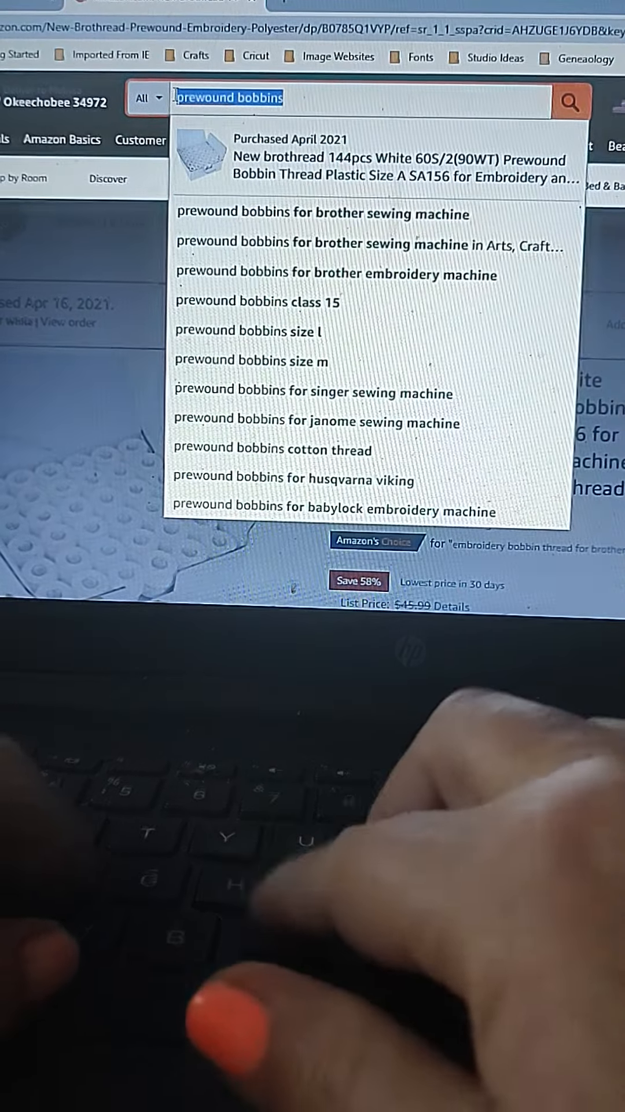
pyautogui.write('stabiliz')
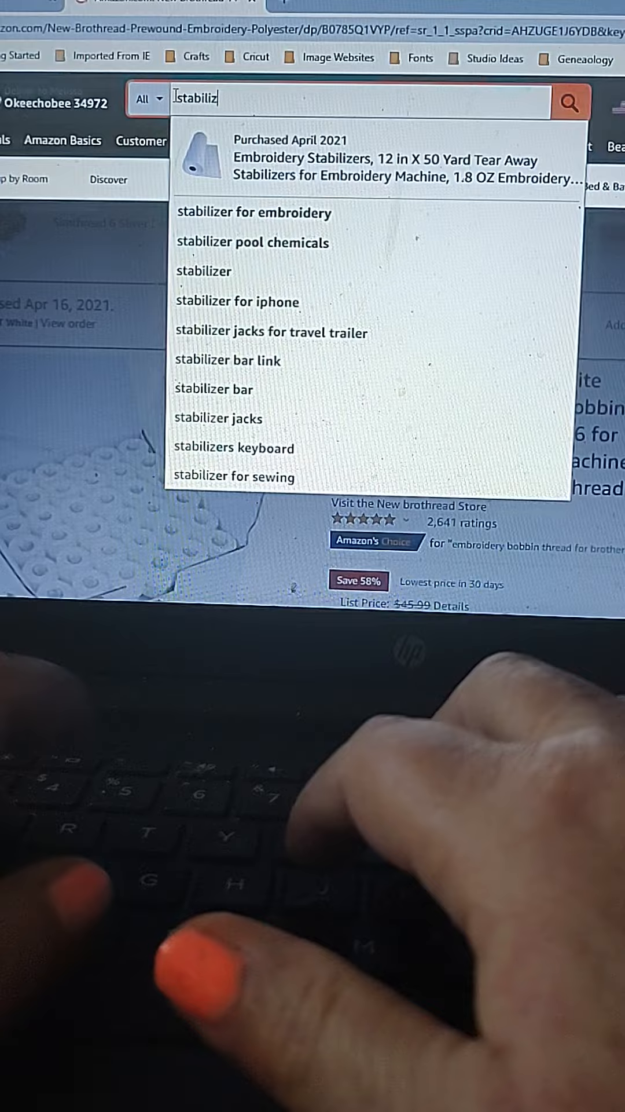
pyautogui.write('er')
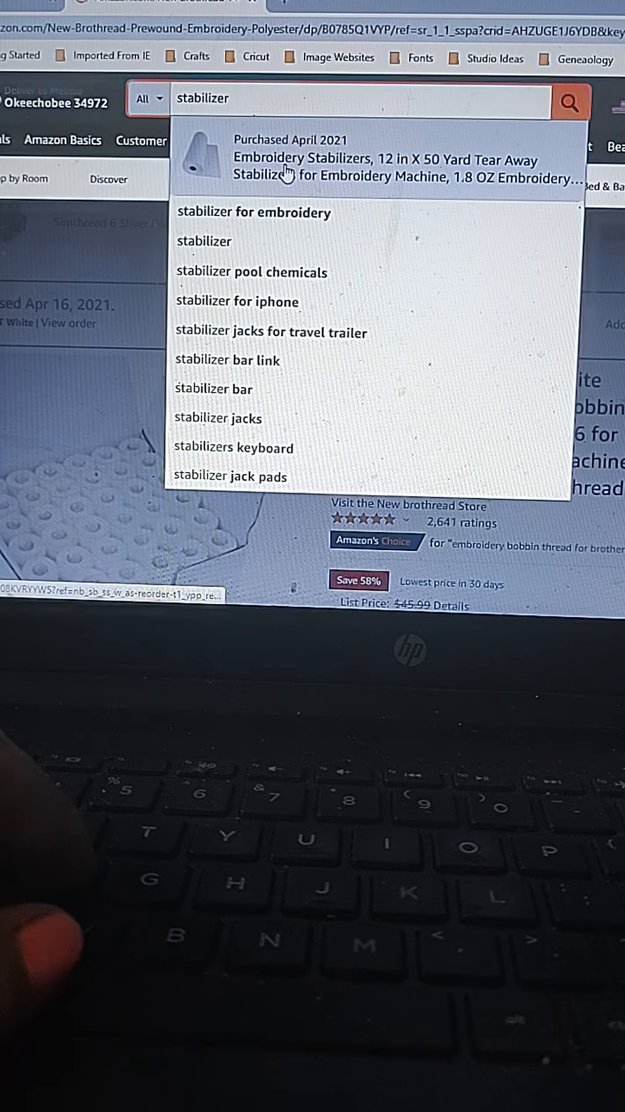
pyautogui.click(412, 157)
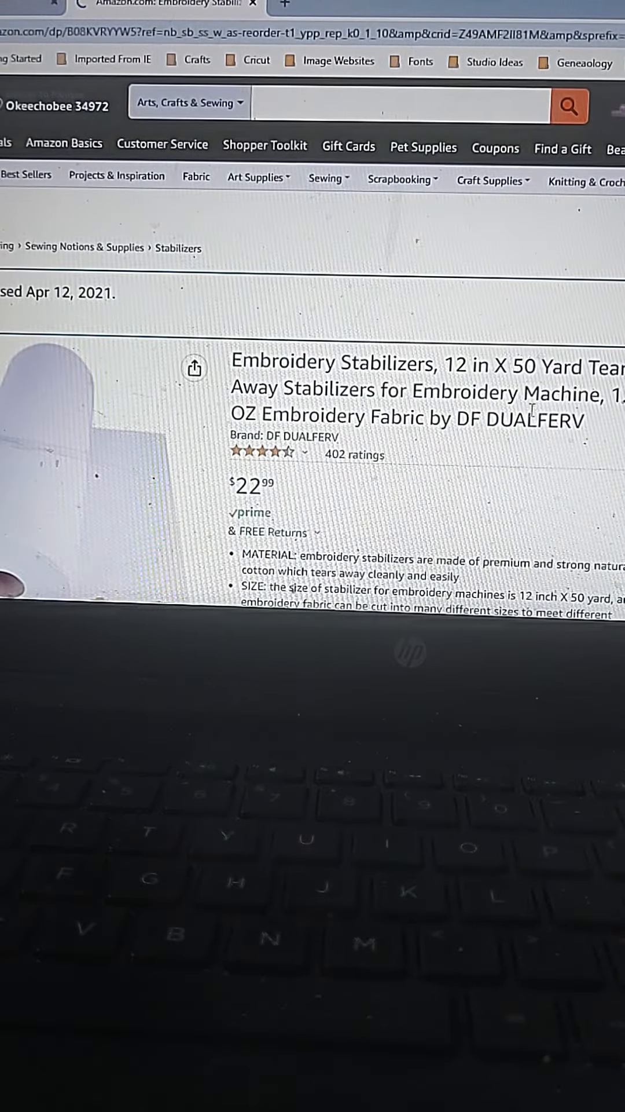
pyautogui.scroll(-3)
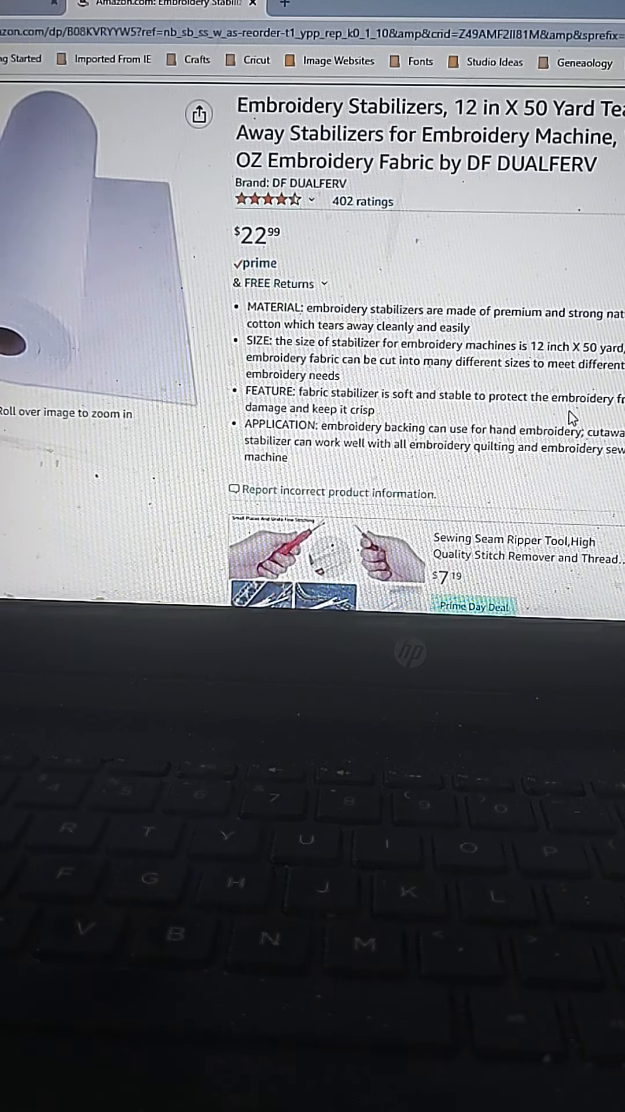
pyautogui.scroll(3)
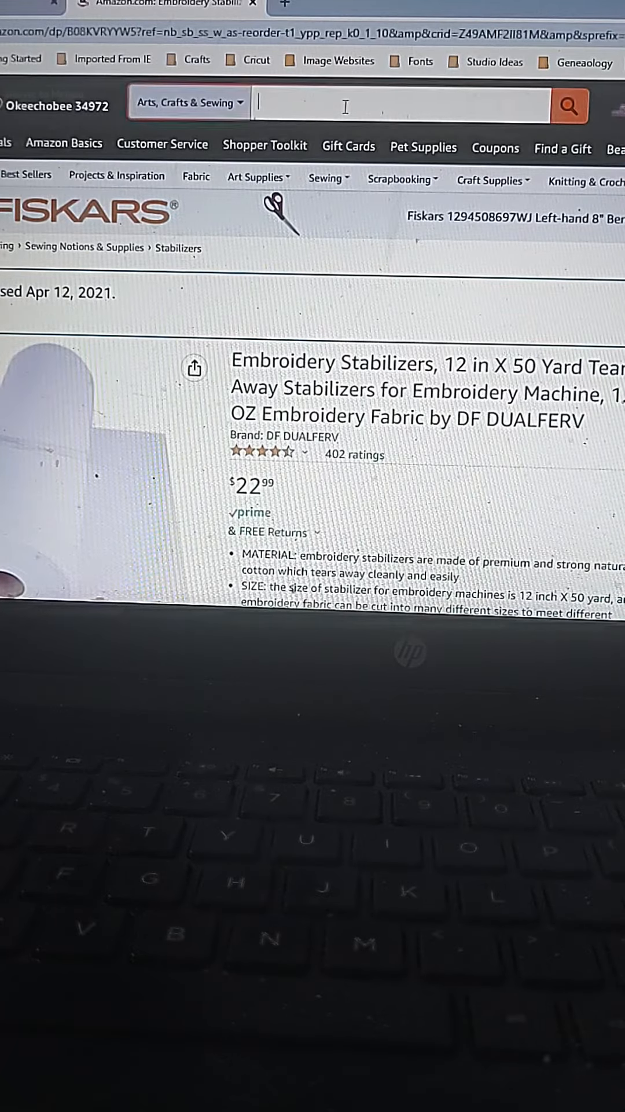
# - Search for sewing machine needles and view the top results
pyautogui.write('sewing machine ne')
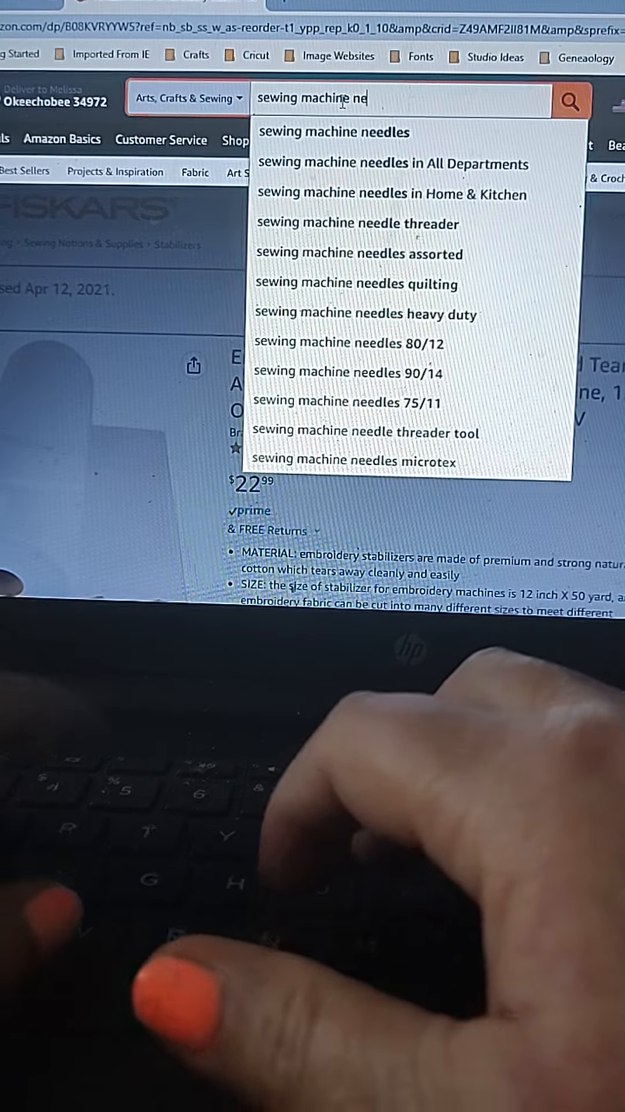
pyautogui.click(333, 132)
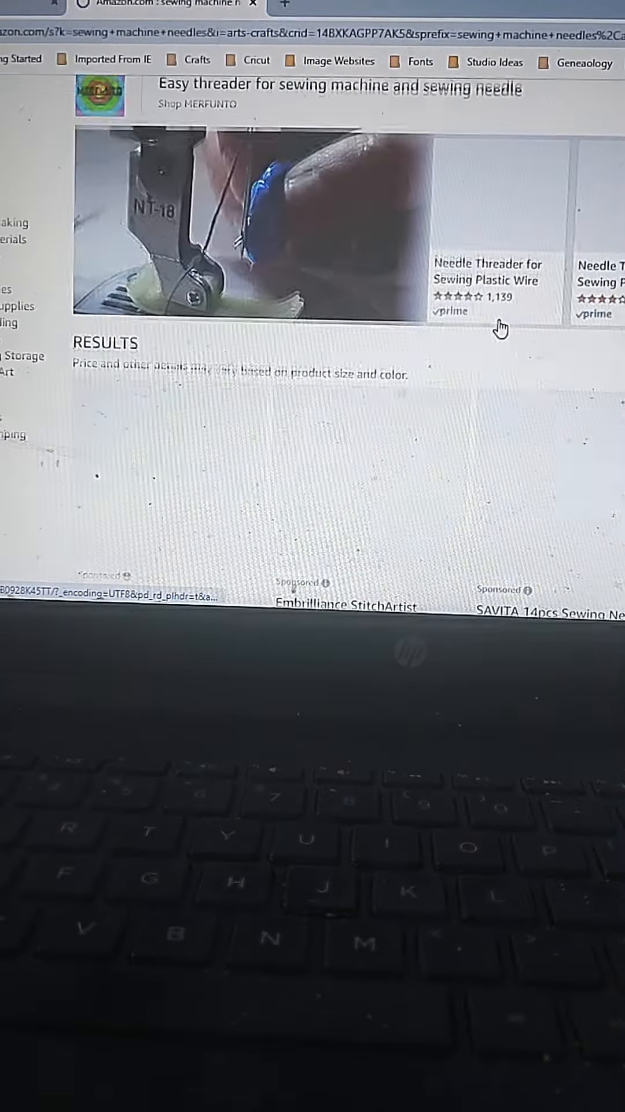
pyautogui.scroll(-3)
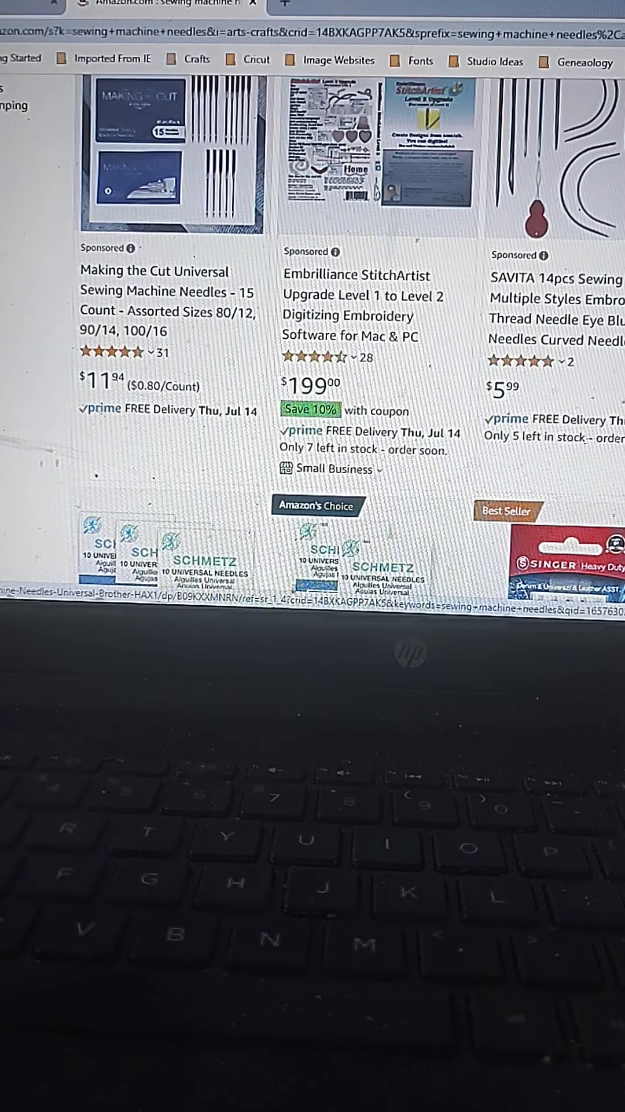
pyautogui.scroll(3)
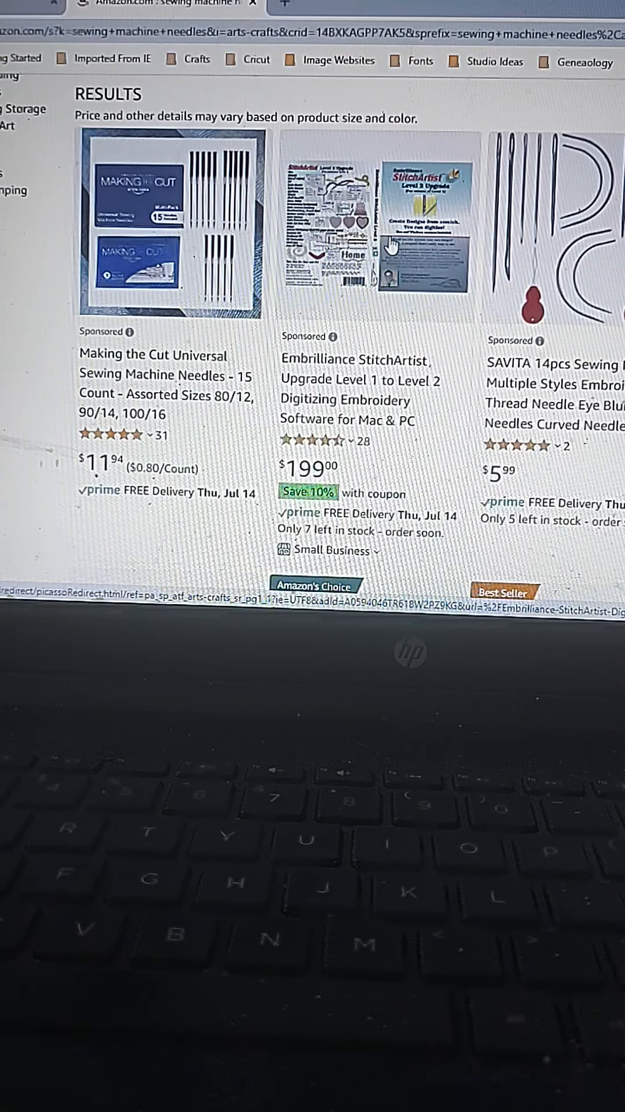
pyautogui.moveTo(404, 397)
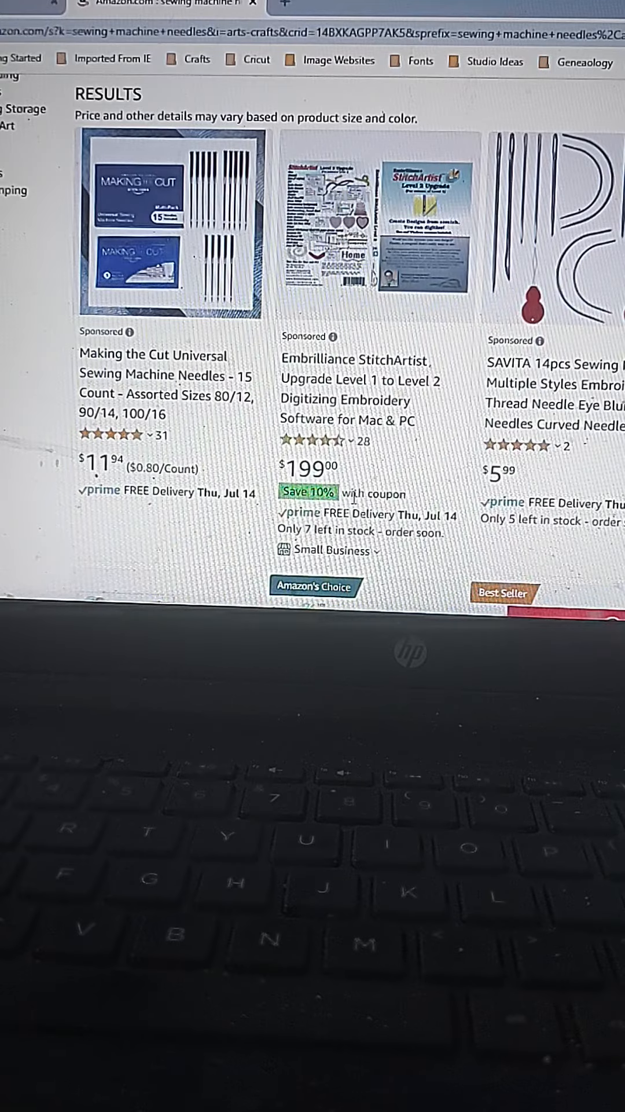
# - Browse further down the needle results, including the SCHMETZ Universal needles at $29.02
pyautogui.scroll(-3)
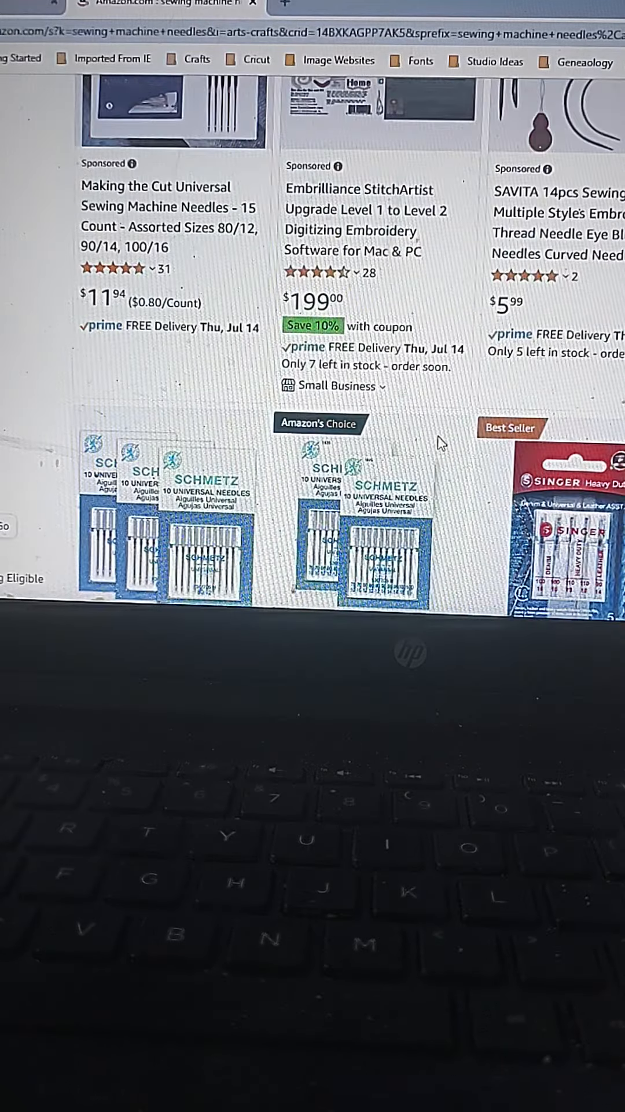
pyautogui.scroll(-3)
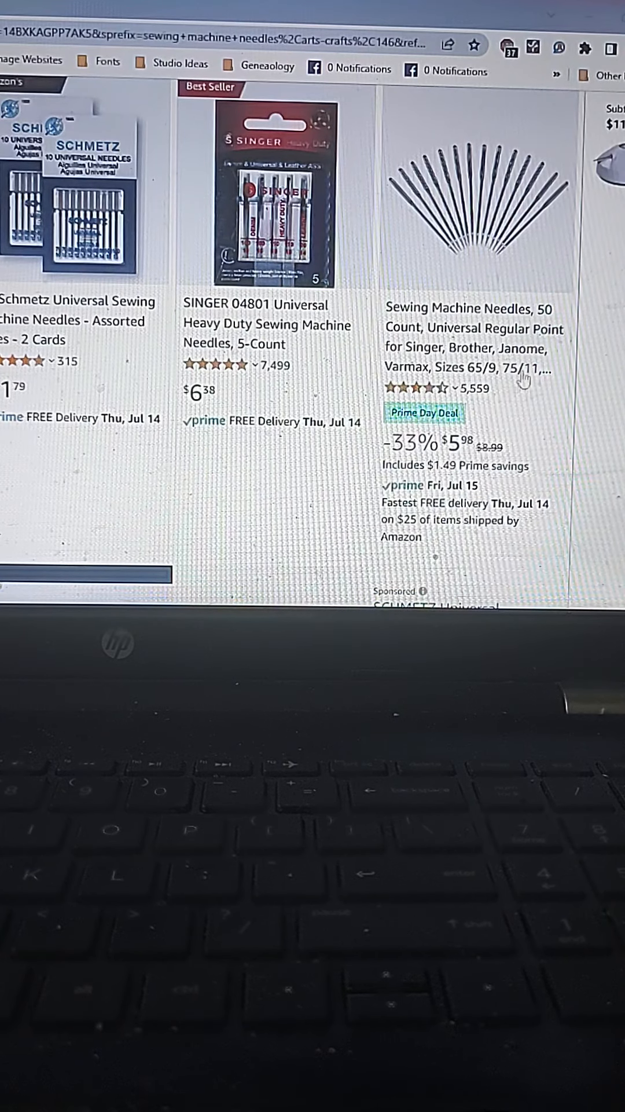
pyautogui.moveTo(517, 436)
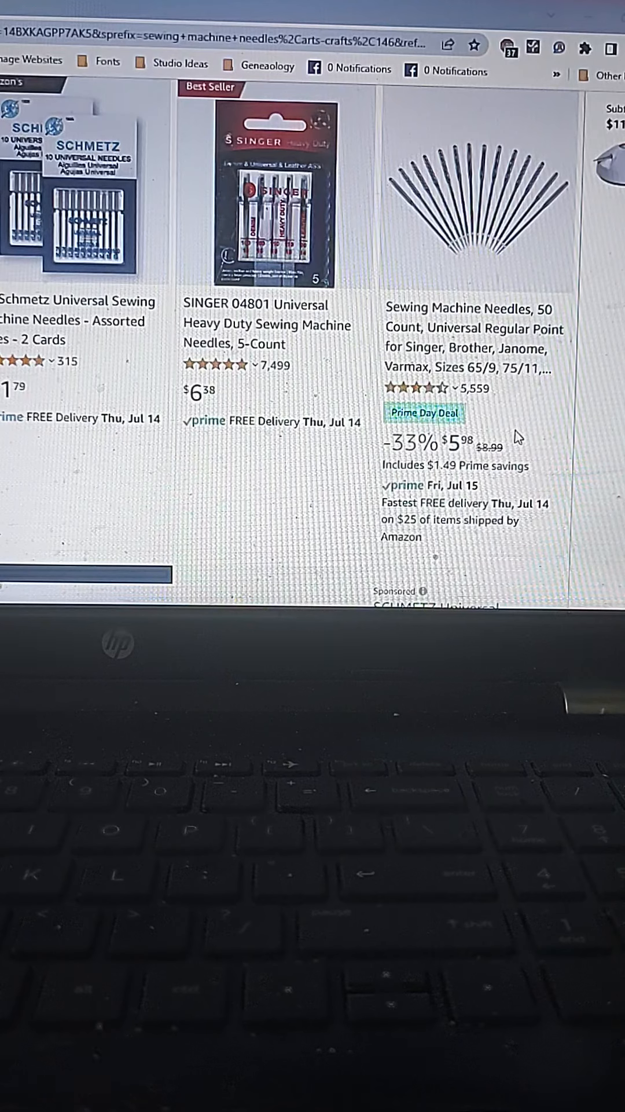
pyautogui.scroll(-3)
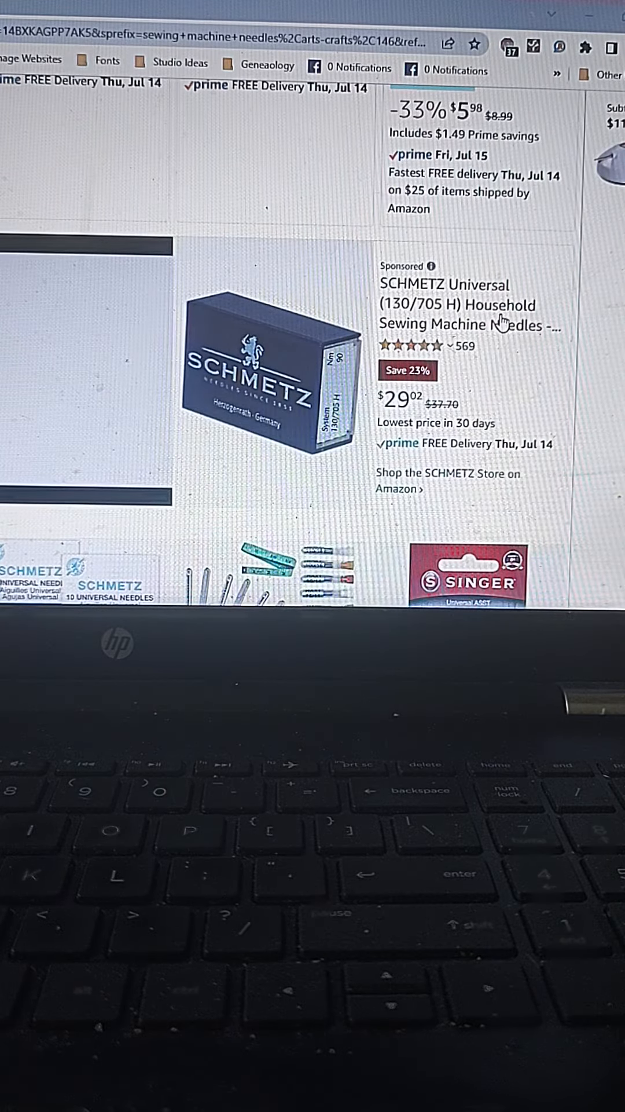
pyautogui.scroll(-3)
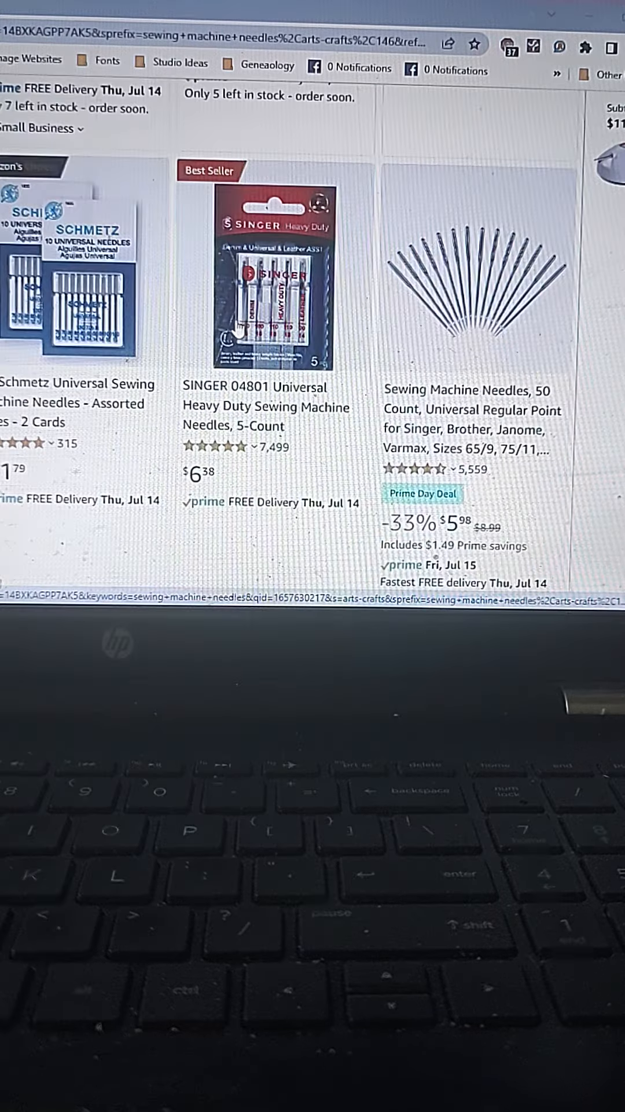
pyautogui.scroll(3)
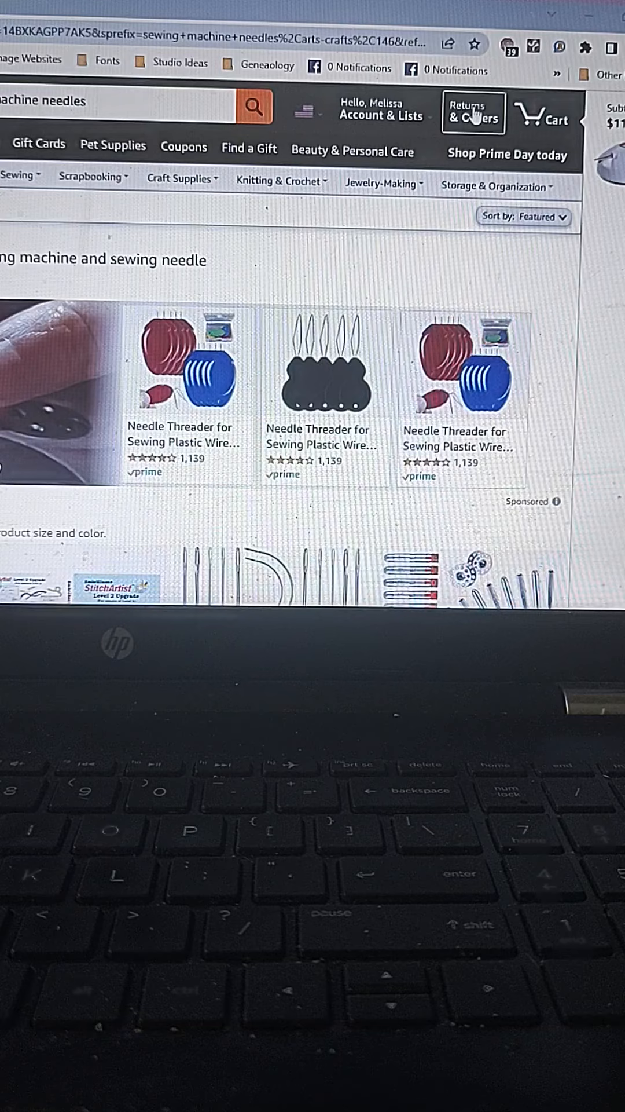
# - In Returns & Orders, search all past orders for 'needles'
pyautogui.click(473, 113)
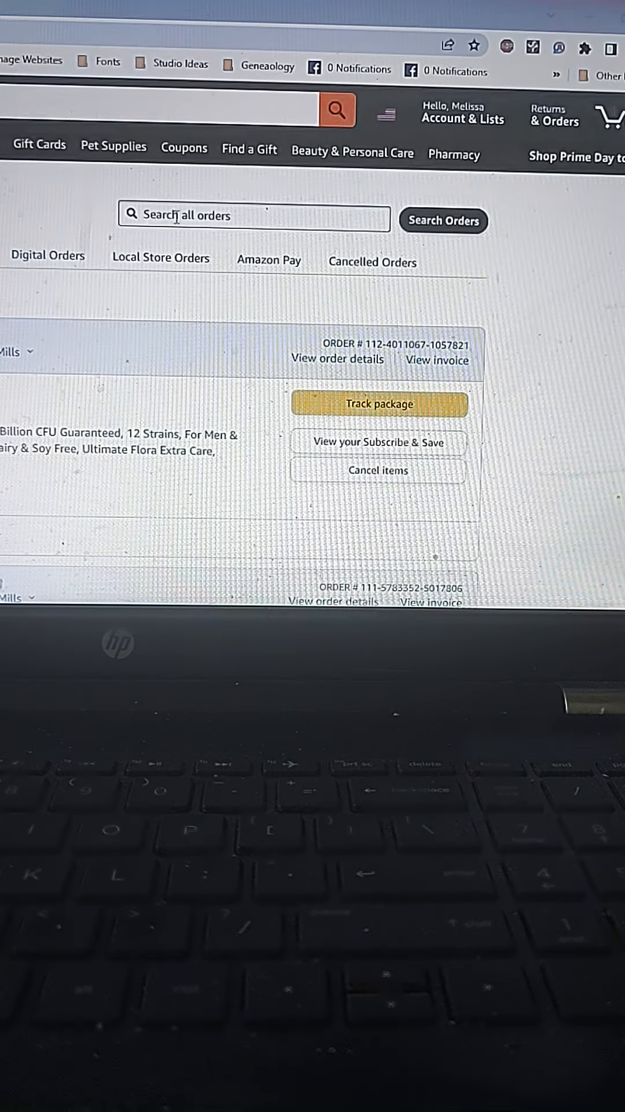
pyautogui.click(191, 215)
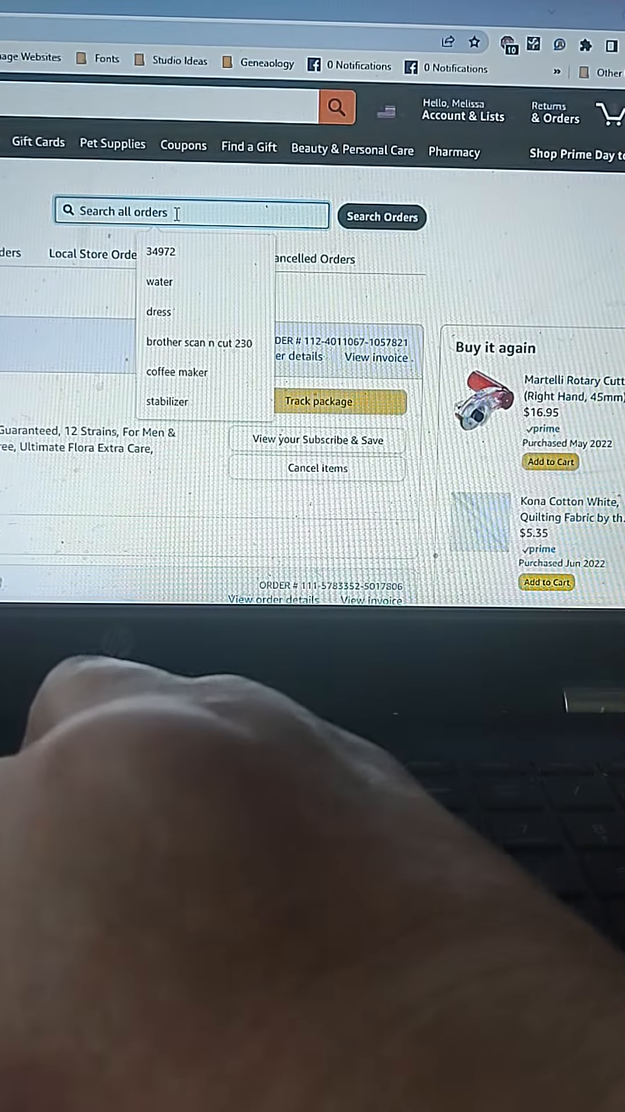
pyautogui.write('needles')
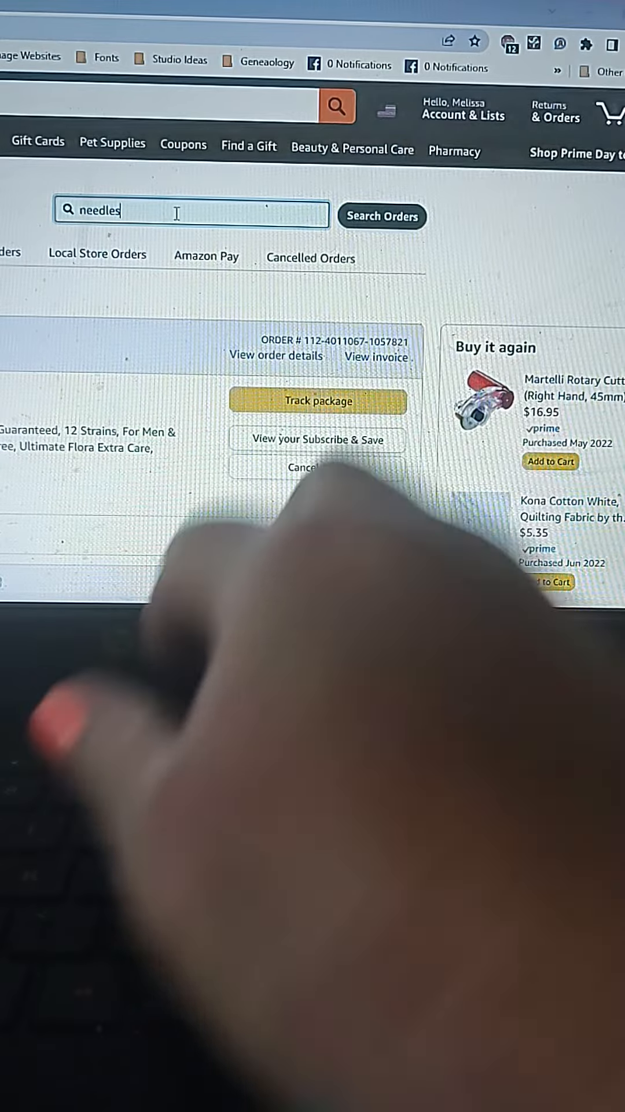
pyautogui.click(381, 216)
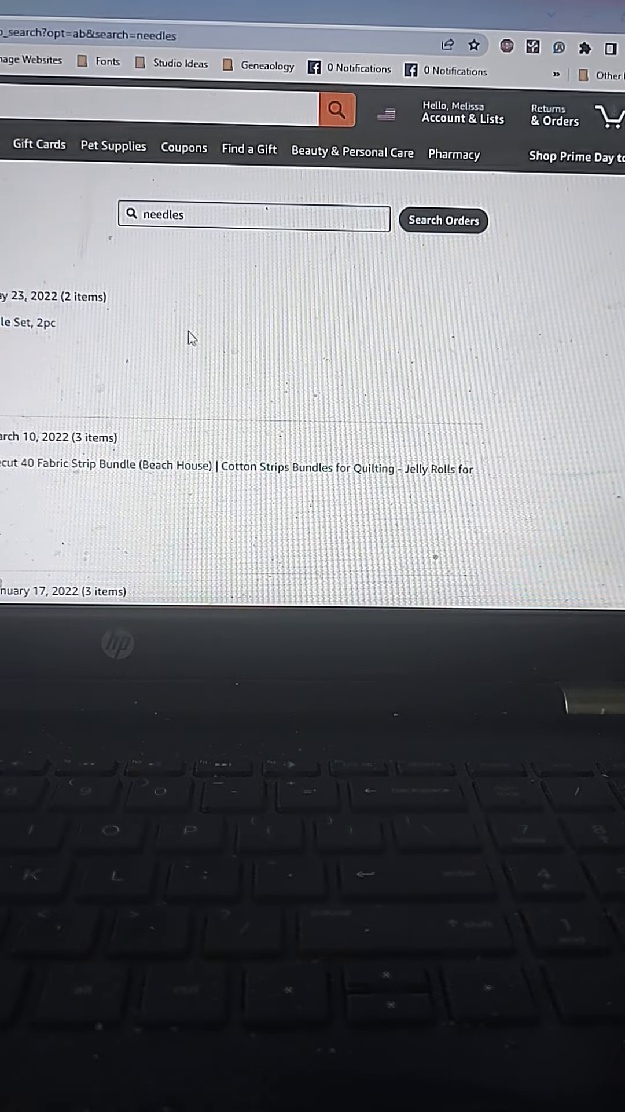
# - Scroll the filtered orders to the SCHMETZ Universal needles bought in July 2020
pyautogui.scroll(-3)
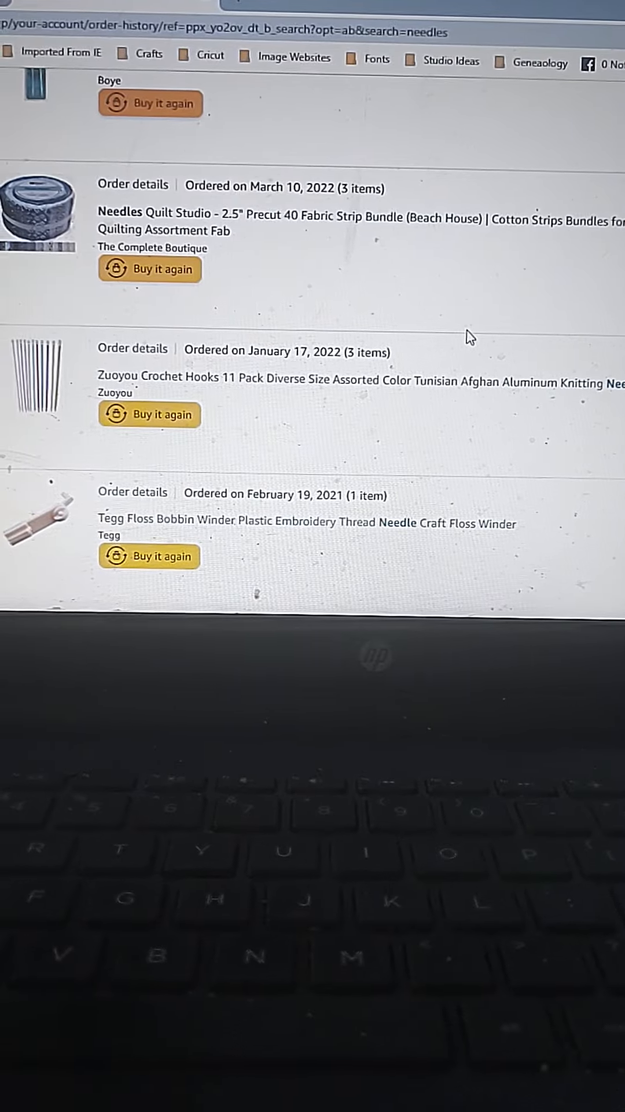
pyautogui.scroll(-3)
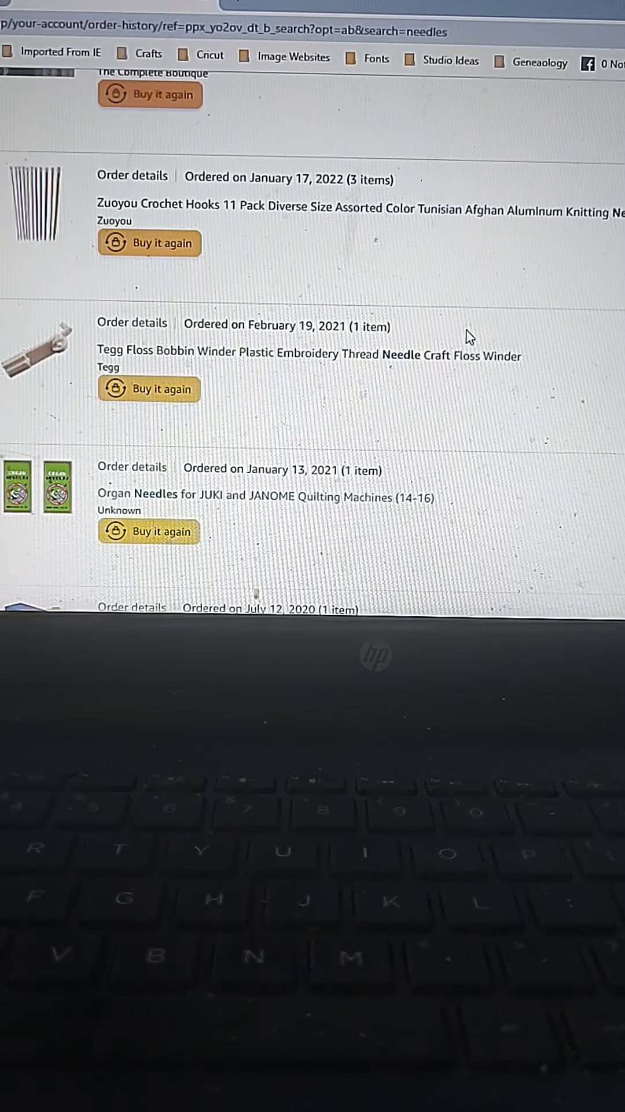
pyautogui.scroll(-3)
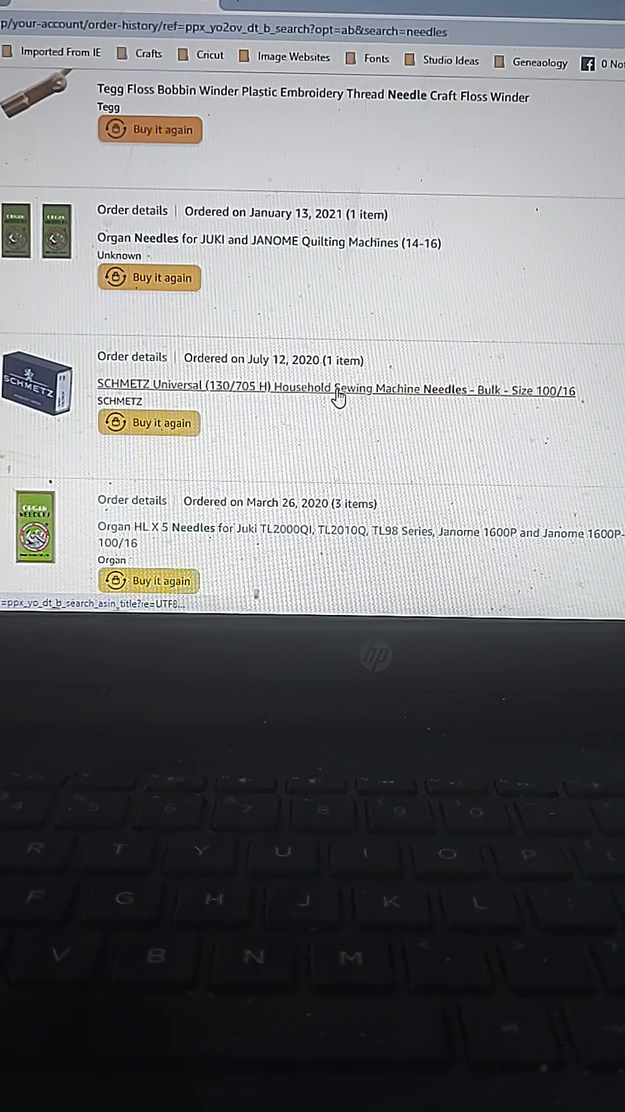
# - Open the previously ordered SCHMETZ Universal 130/705 H Size 100/16 needles page, priced $32.00
pyautogui.click(333, 389)
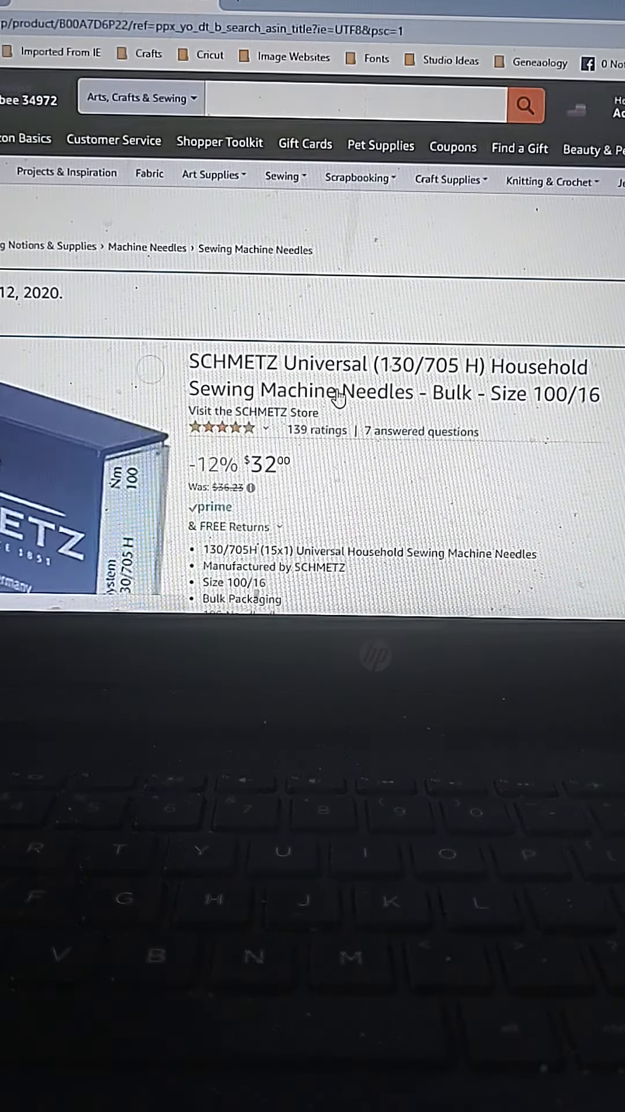
pyautogui.scroll(-3)
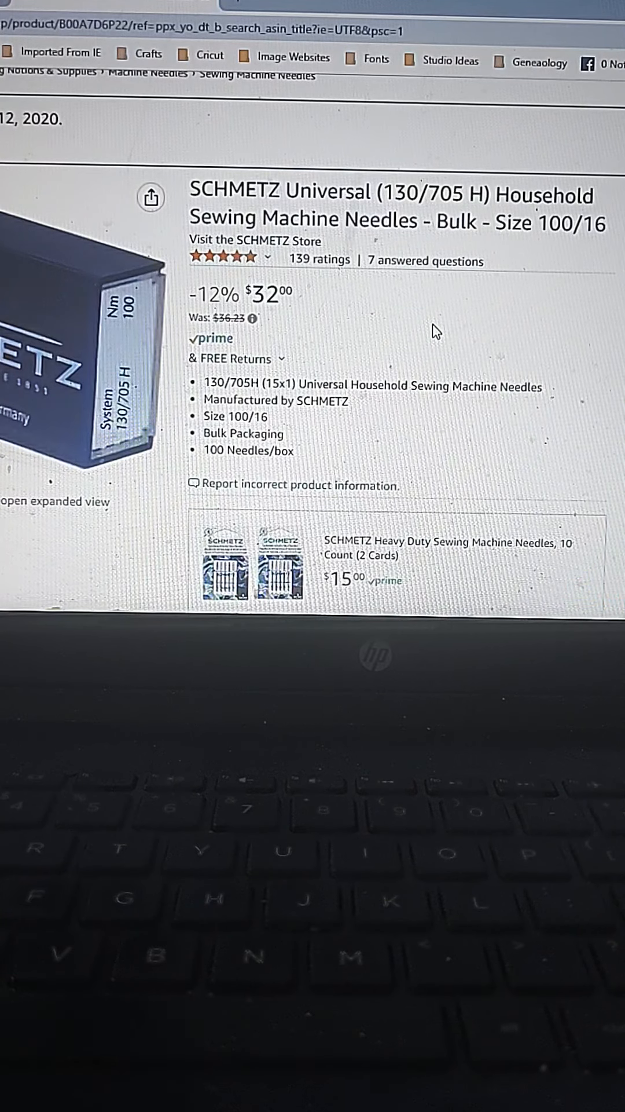
pyautogui.moveTo(323, 383)
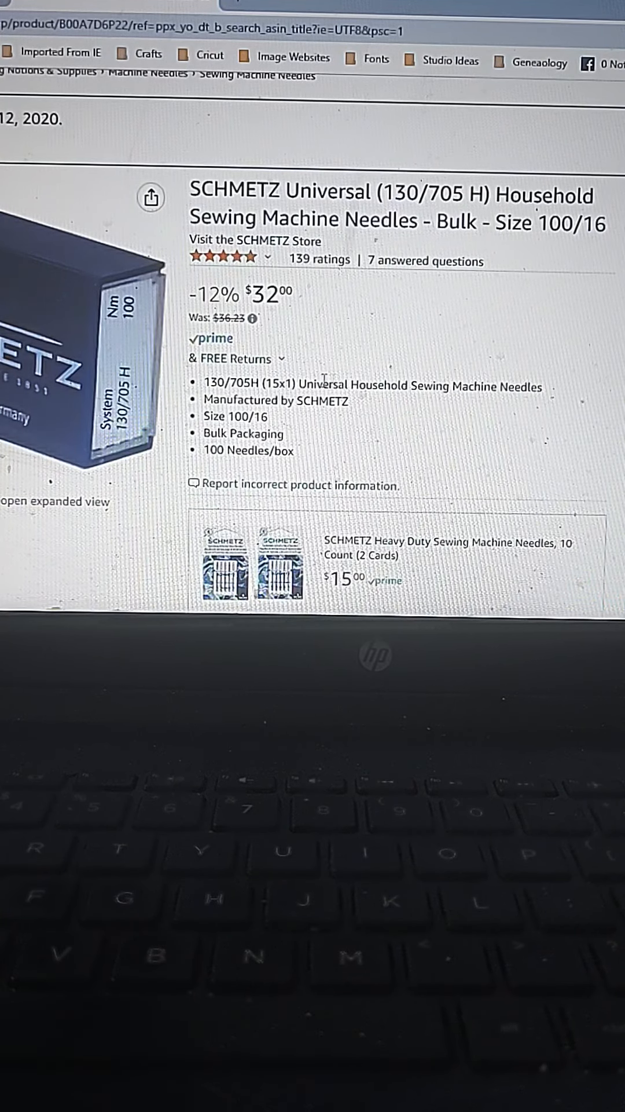
pyautogui.moveTo(539, 380)
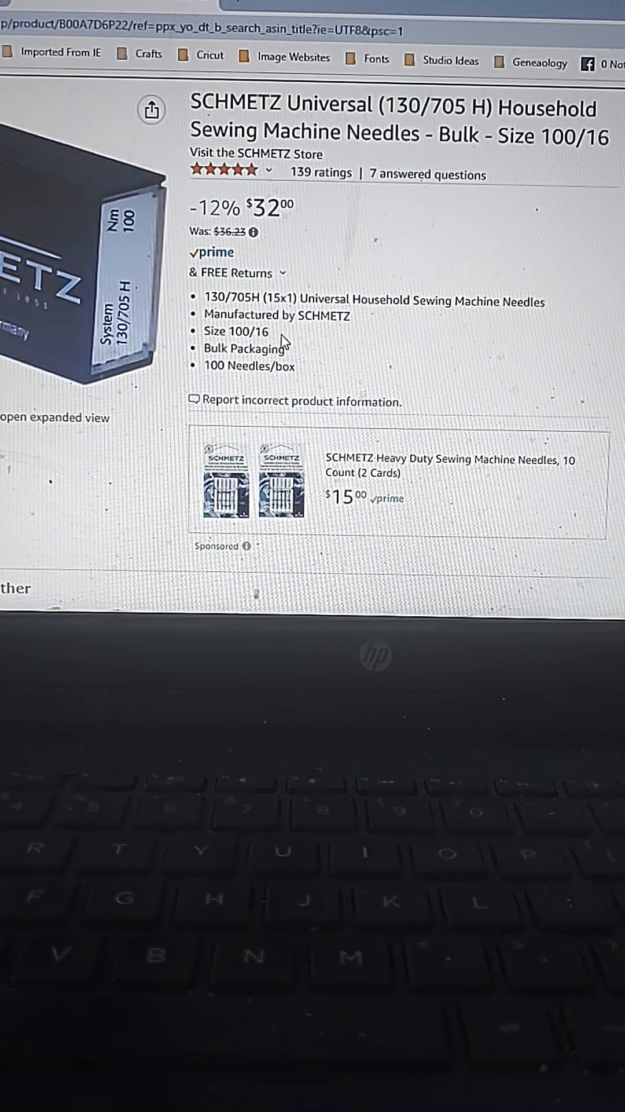
pyautogui.moveTo(500, 344)
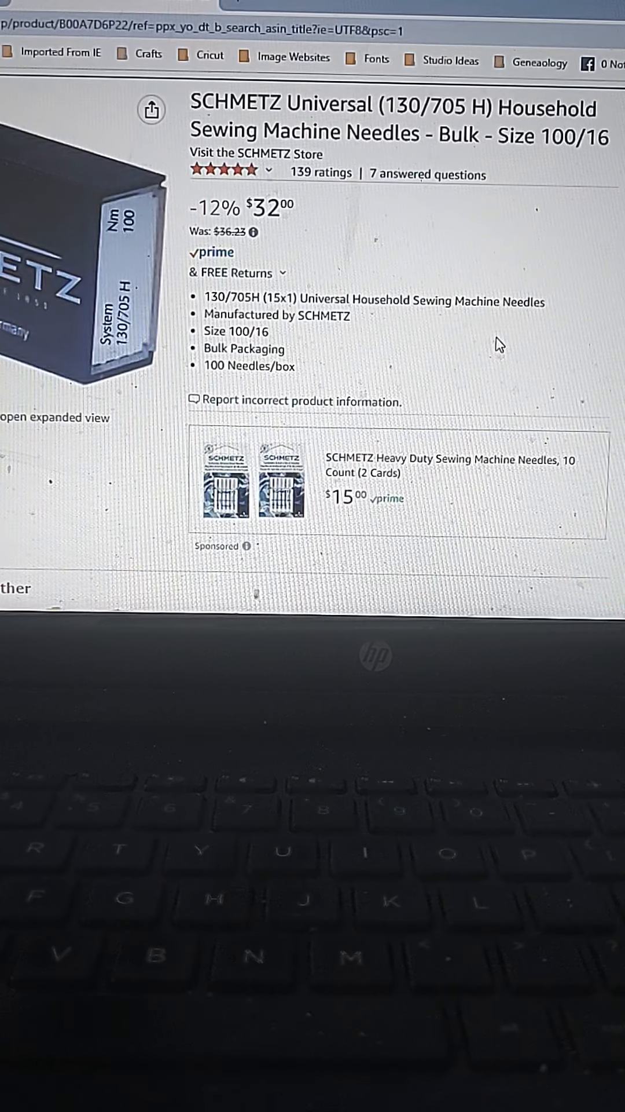
# - Review the Size 90/14 SCHMETZ needles at $29.02 (23% off) and its Frequently bought together bundle
pyautogui.scroll(-3)
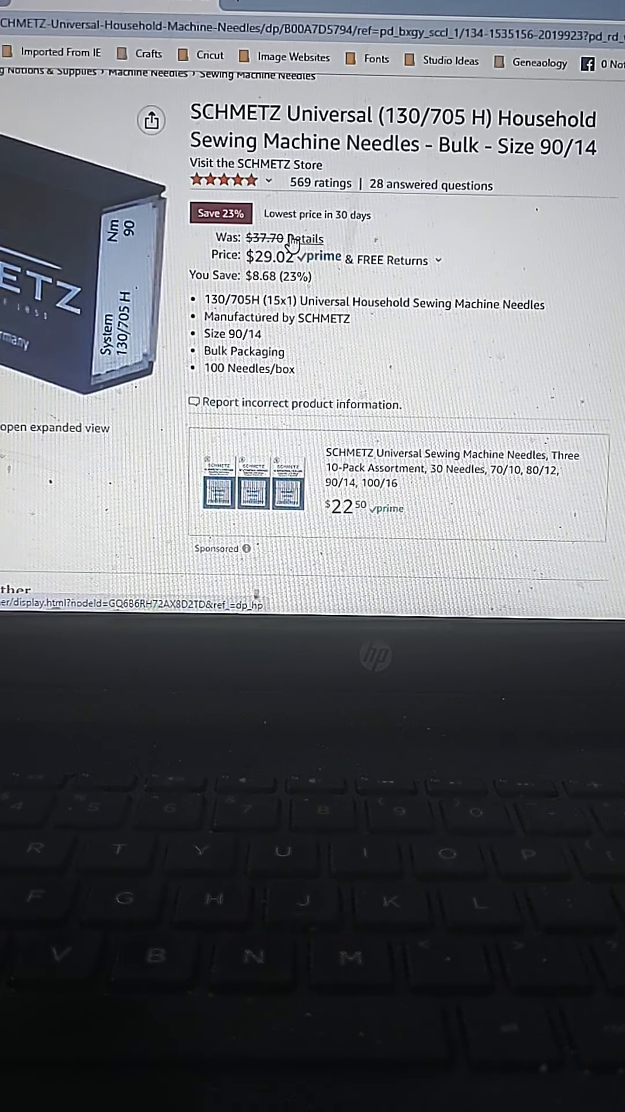
pyautogui.moveTo(291, 255)
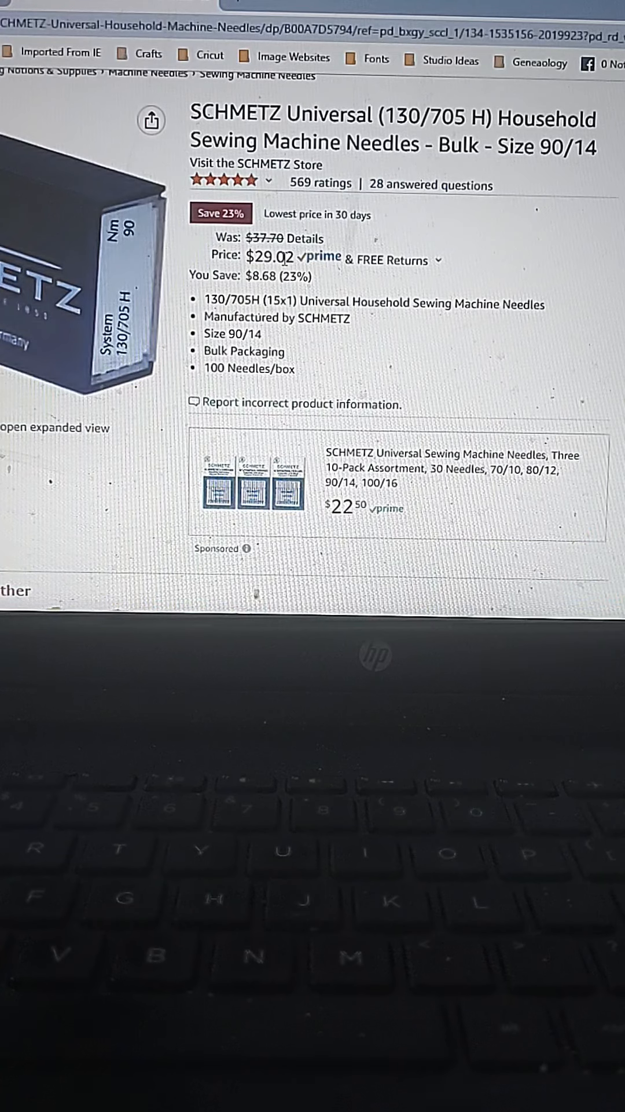
pyautogui.moveTo(579, 317)
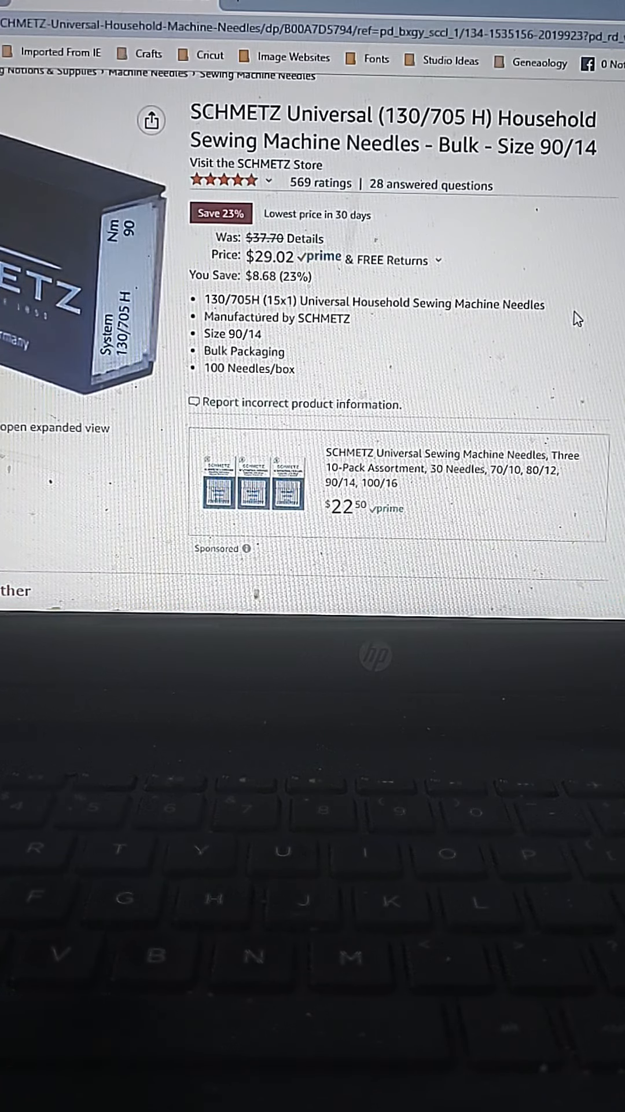
pyautogui.scroll(-3)
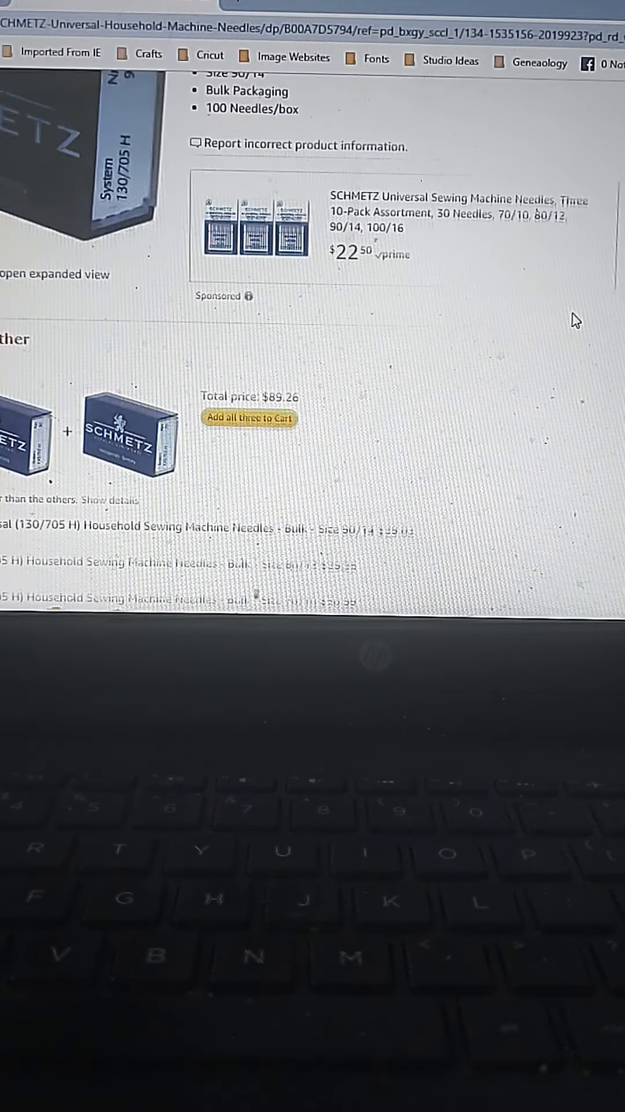
pyautogui.scroll(3)
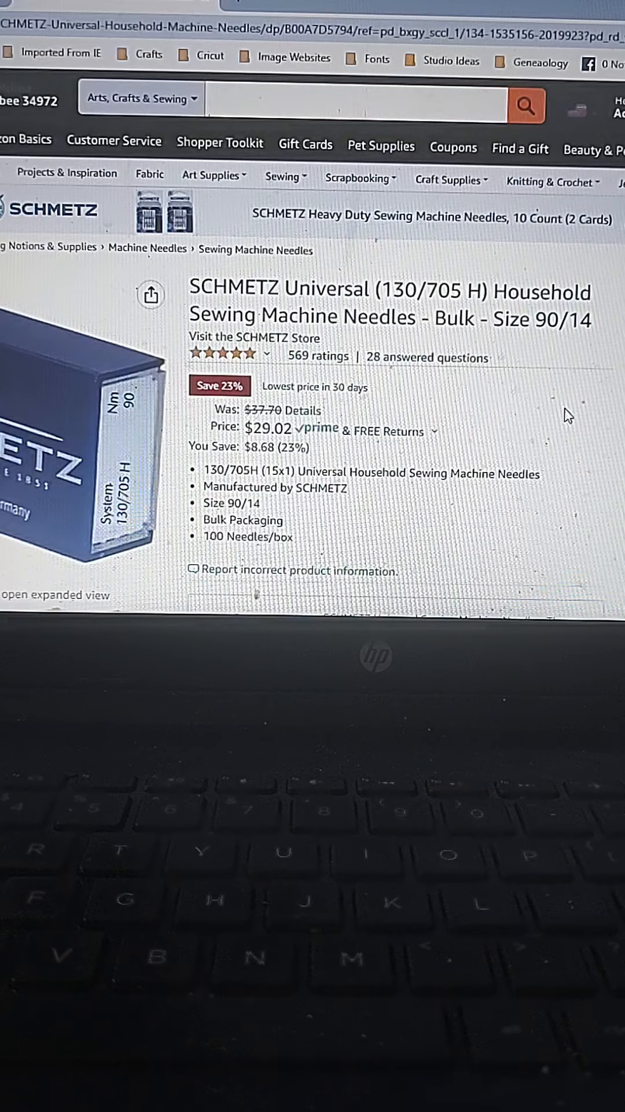
pyautogui.scroll(-3)
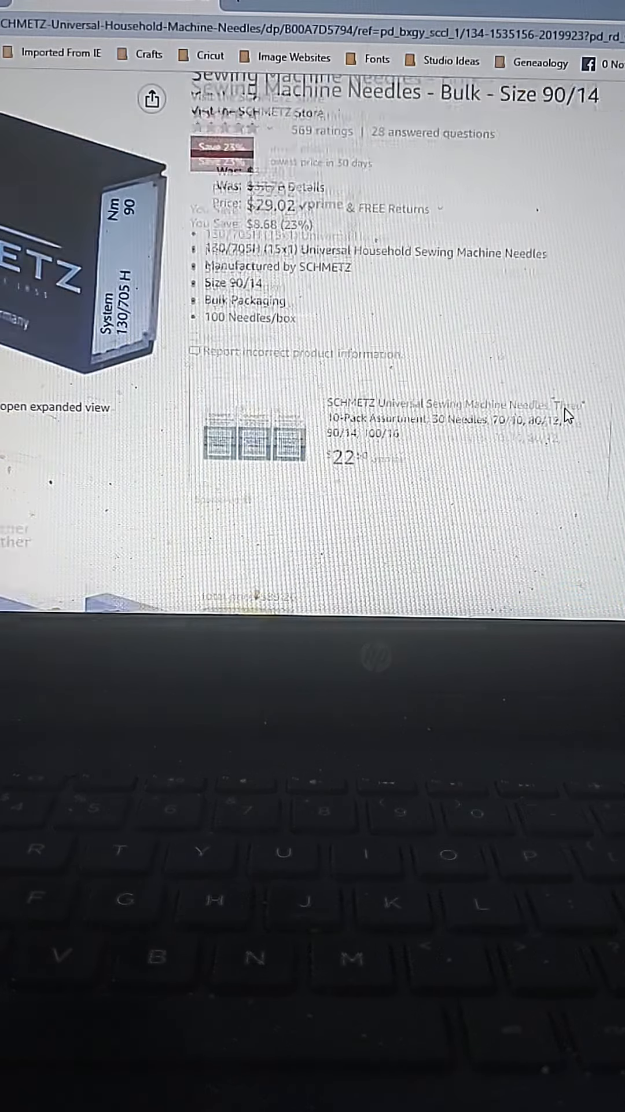
pyautogui.scroll(3)
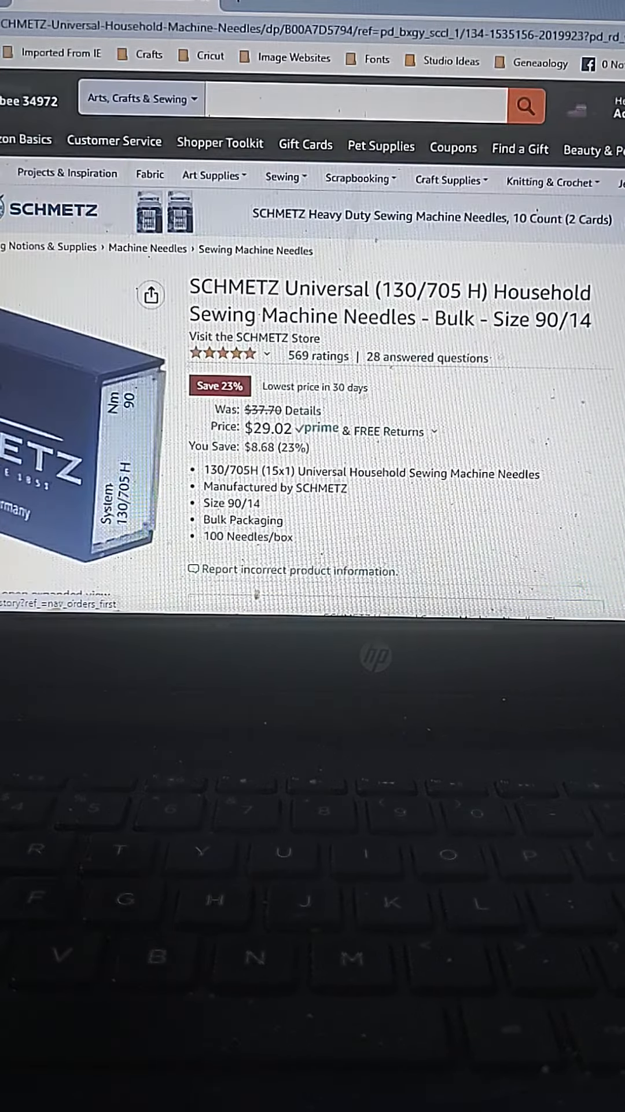